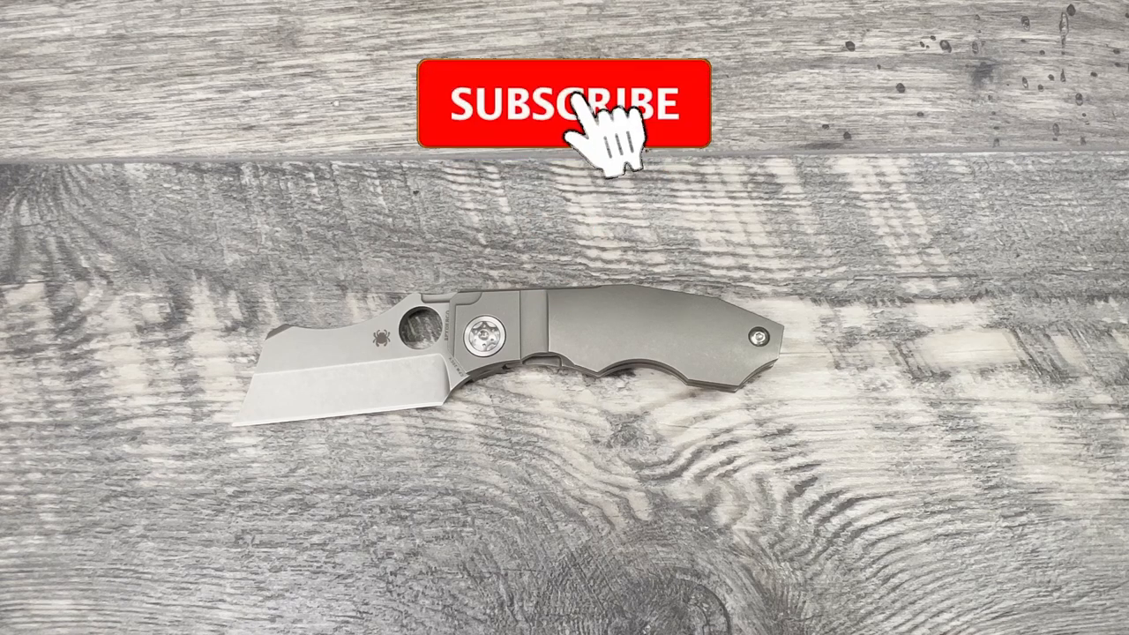
pyautogui.click(562, 101)
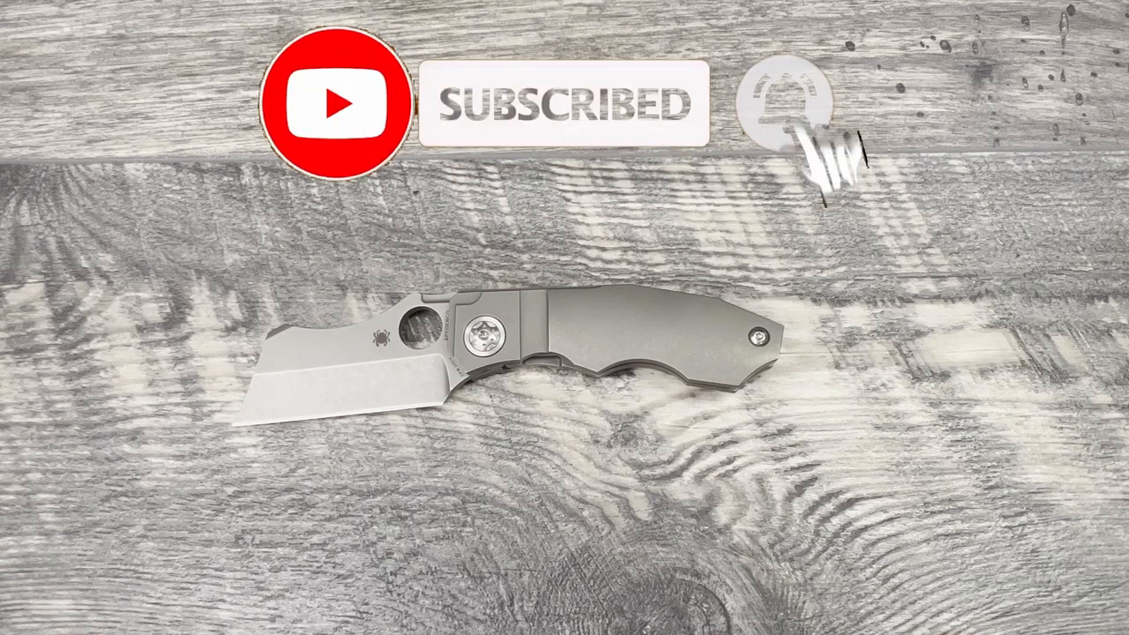